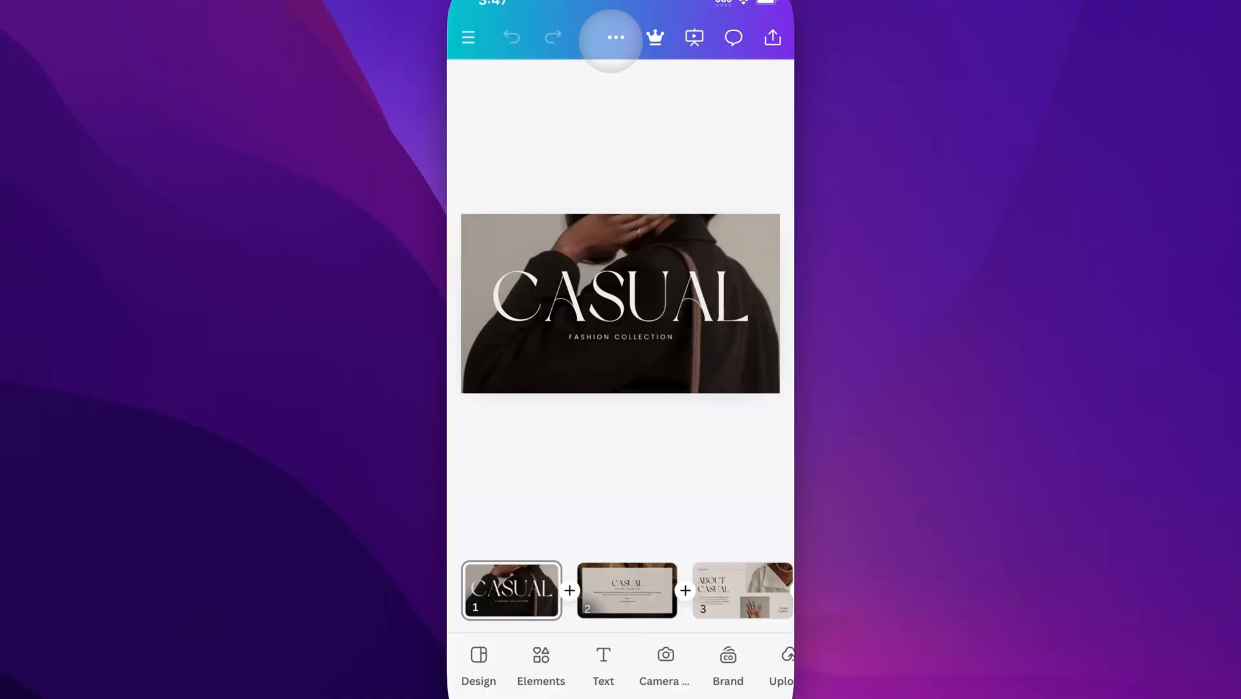
# - Show the page timeline with each slide timed at 5.0 seconds via the options menu
pyautogui.click(614, 37)
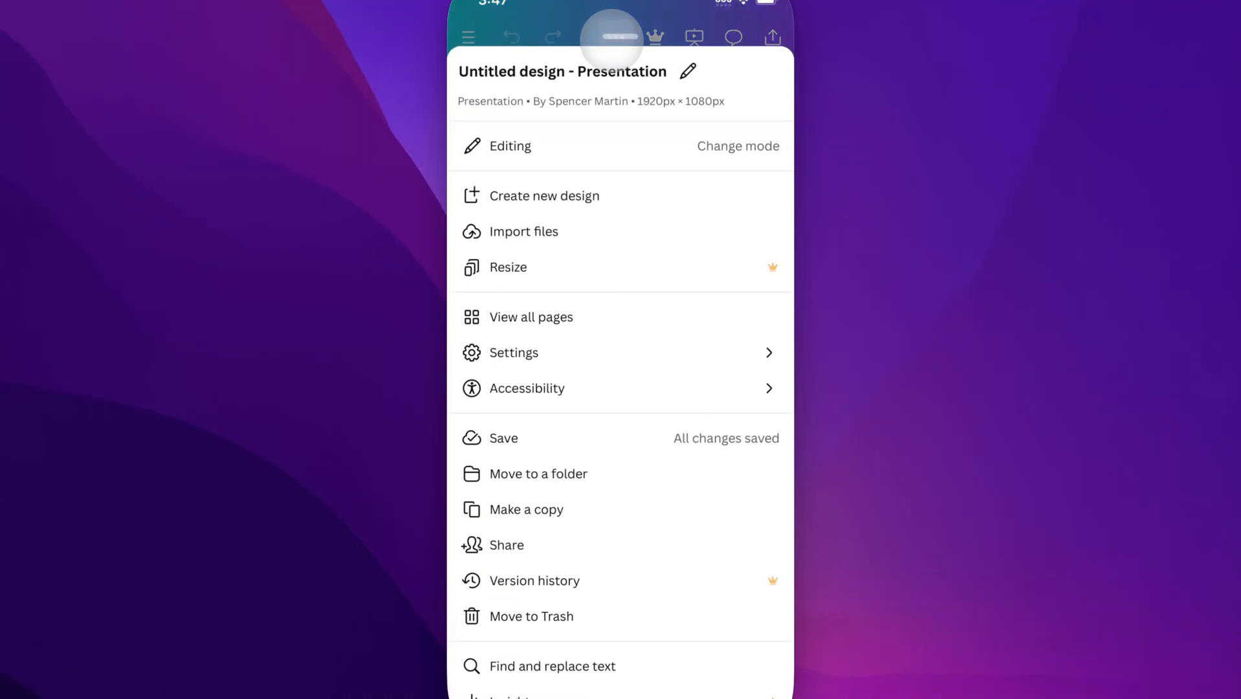
pyautogui.click(514, 352)
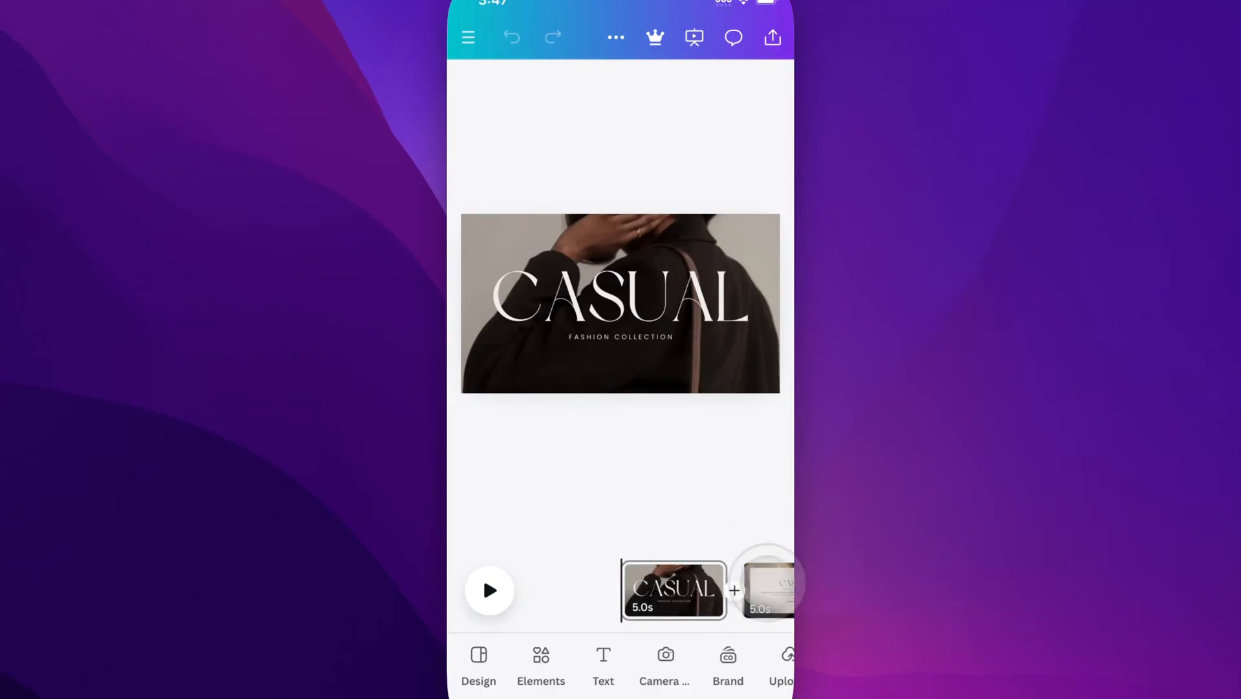
# - Select slide 2 and drag its edge handle, leaving the duration at 5.0s
pyautogui.click(770, 590)
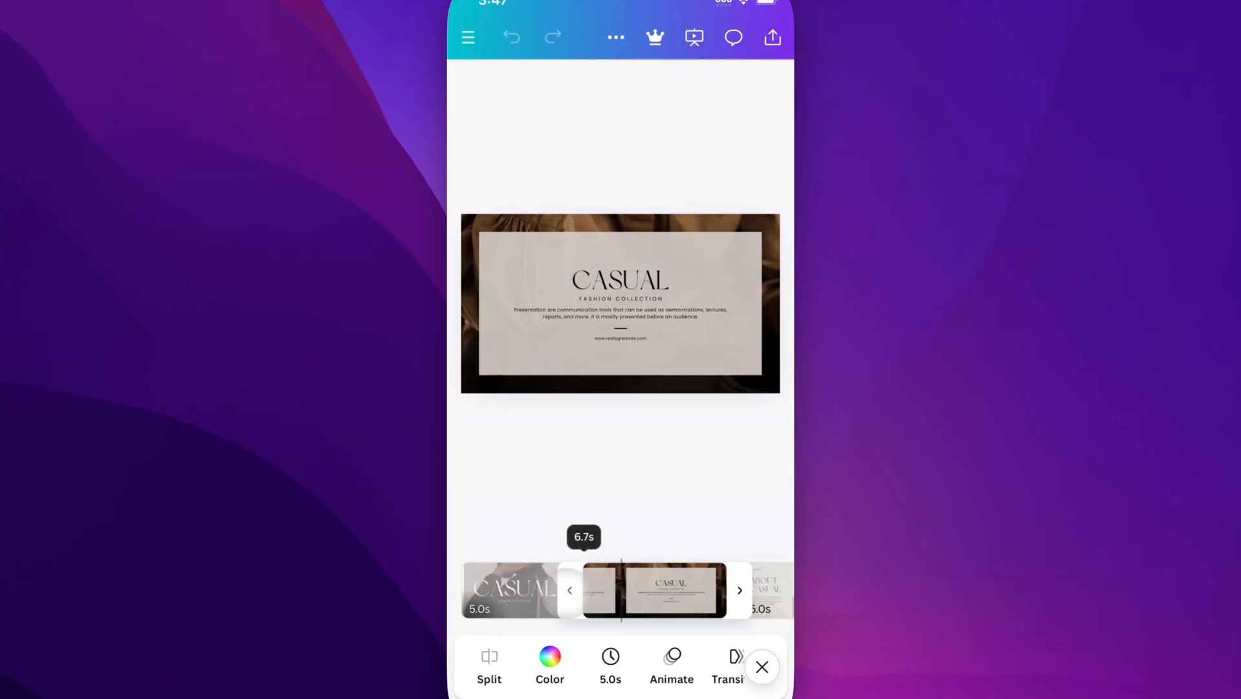
pyautogui.moveTo(568, 590); pyautogui.dragTo(607, 590)
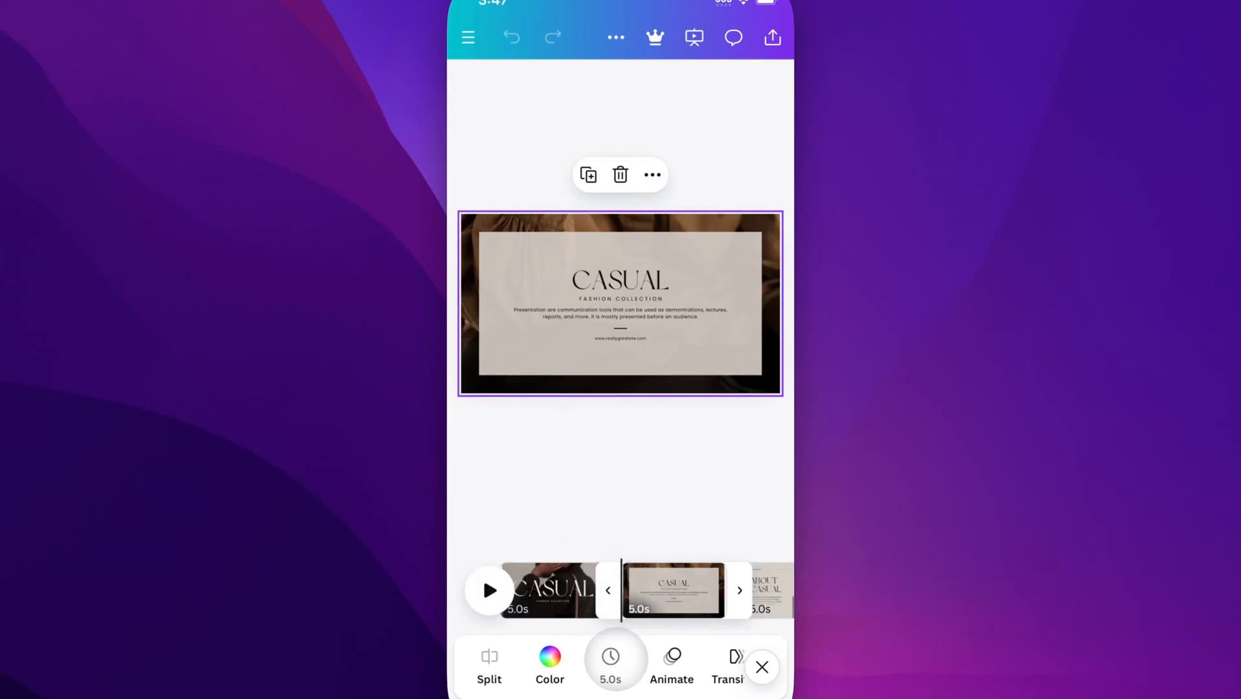
# - Bring up the Timing panel for slide 2 showing 5.0s, apply-to-all-pages off
pyautogui.click(610, 660)
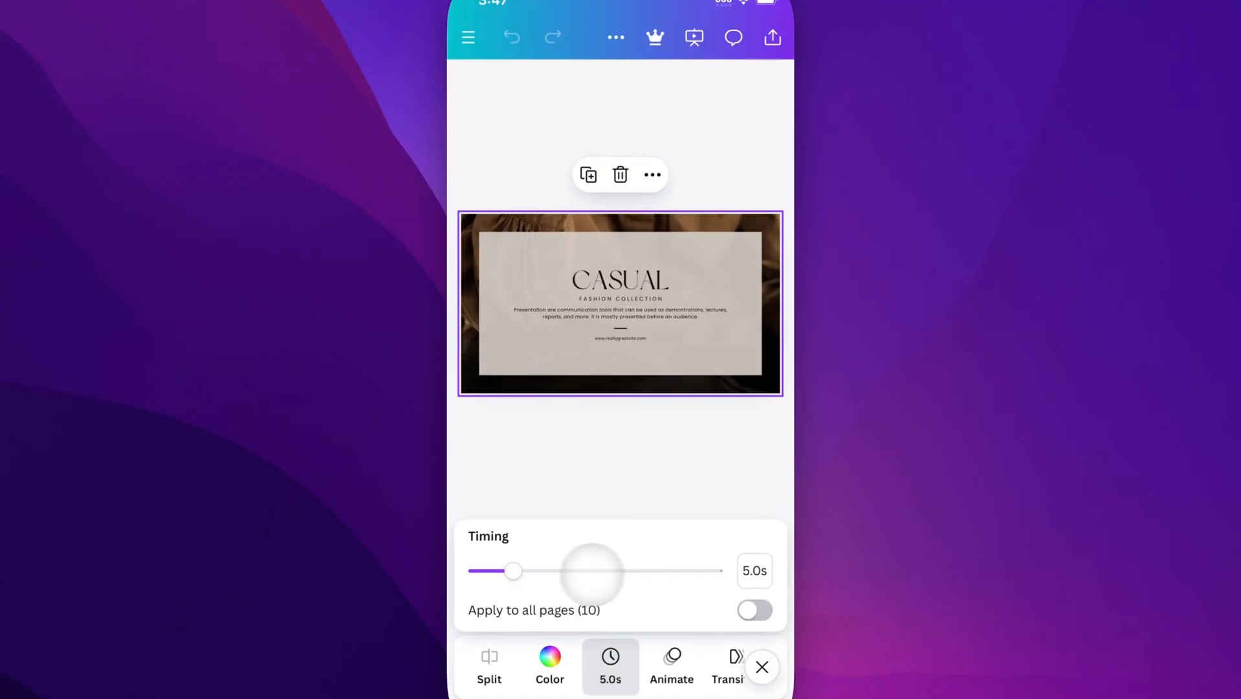
pyautogui.click(754, 610)
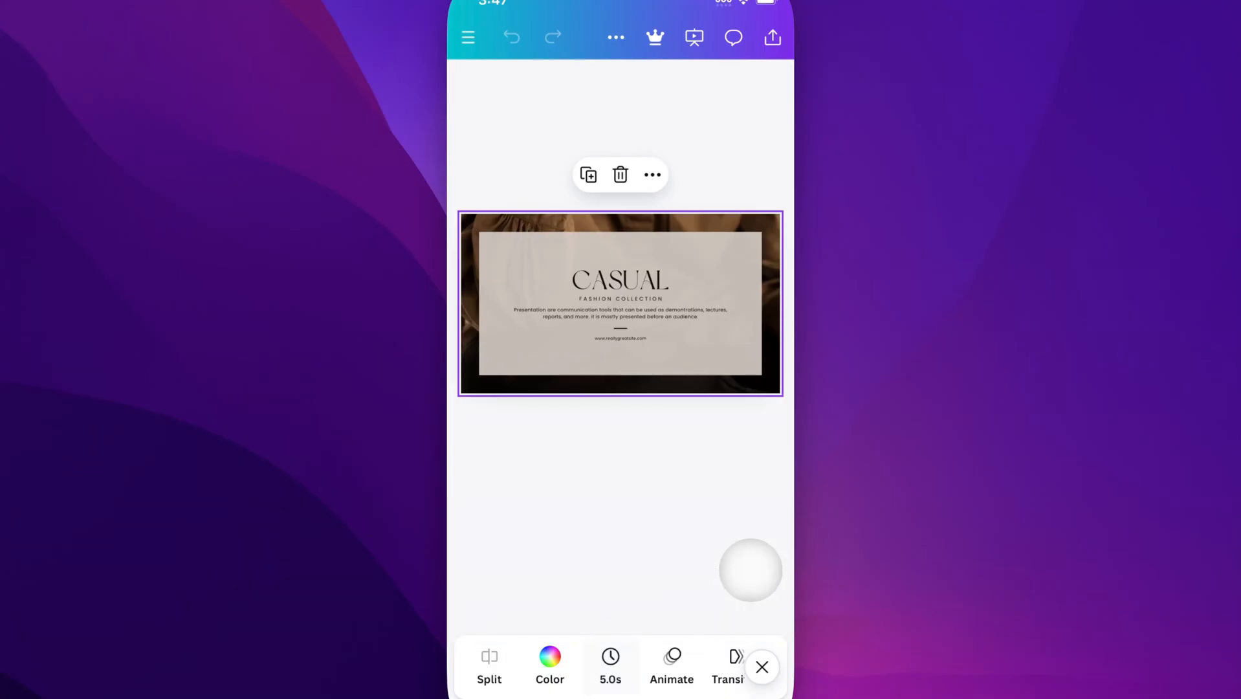
pyautogui.click(751, 570)
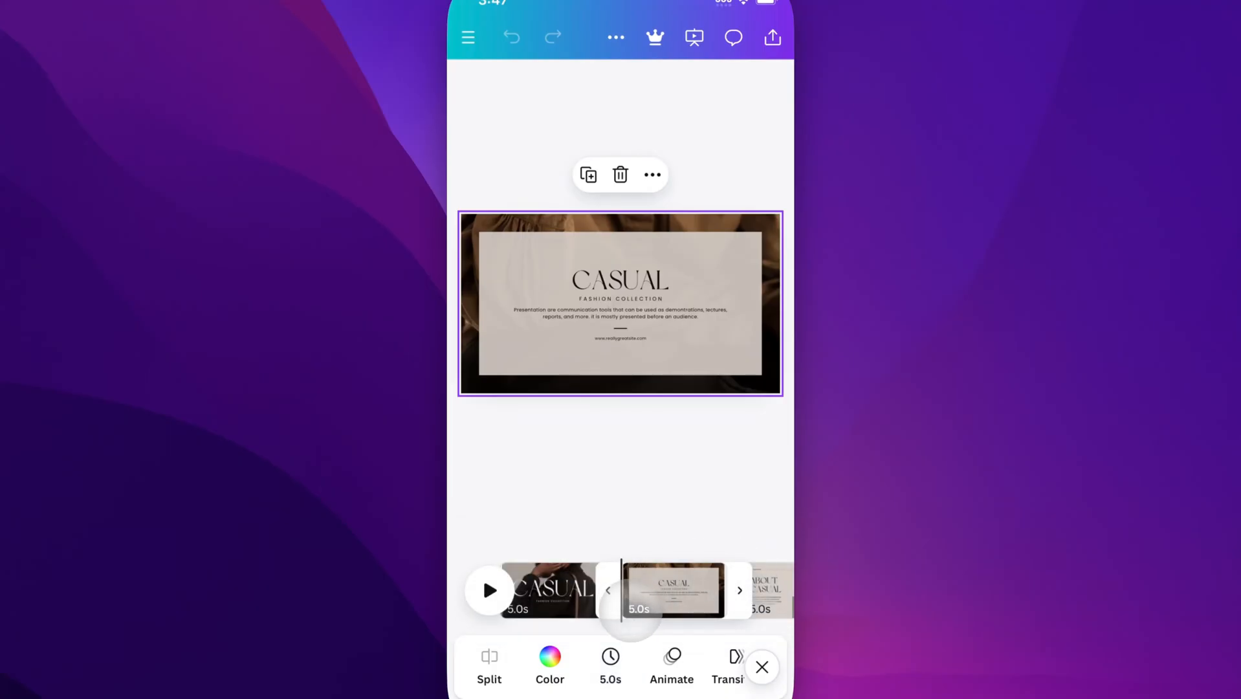
pyautogui.click(611, 660)
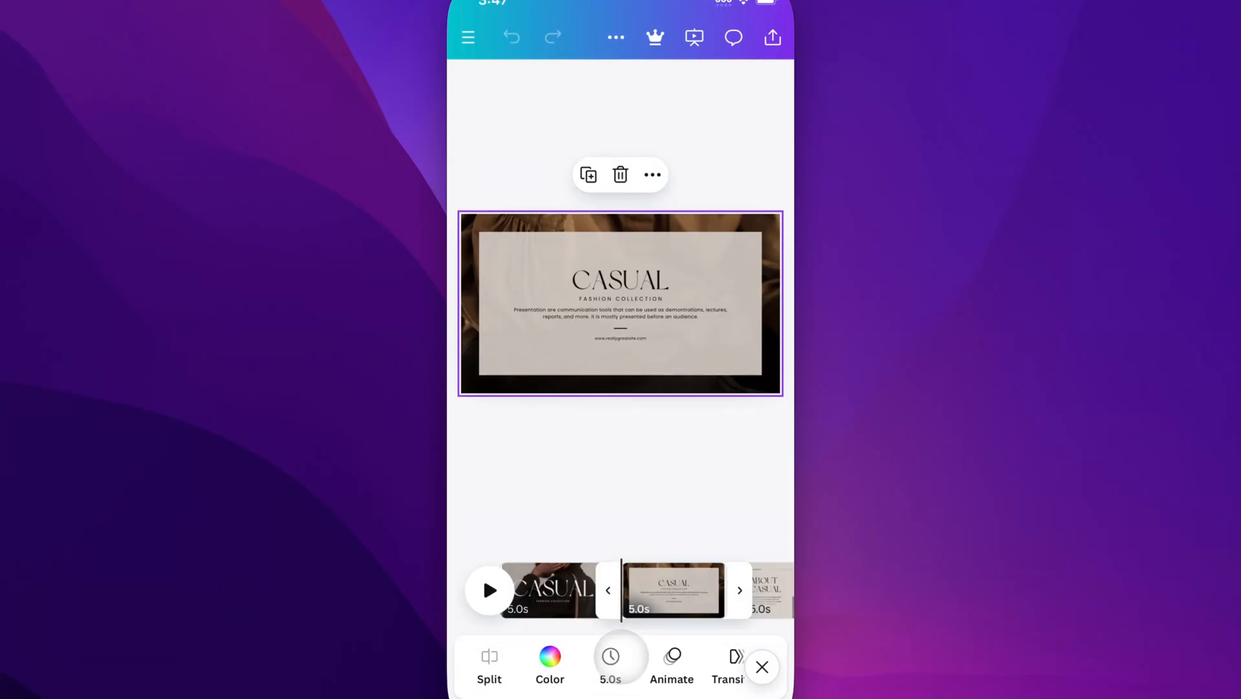
pyautogui.click(611, 664)
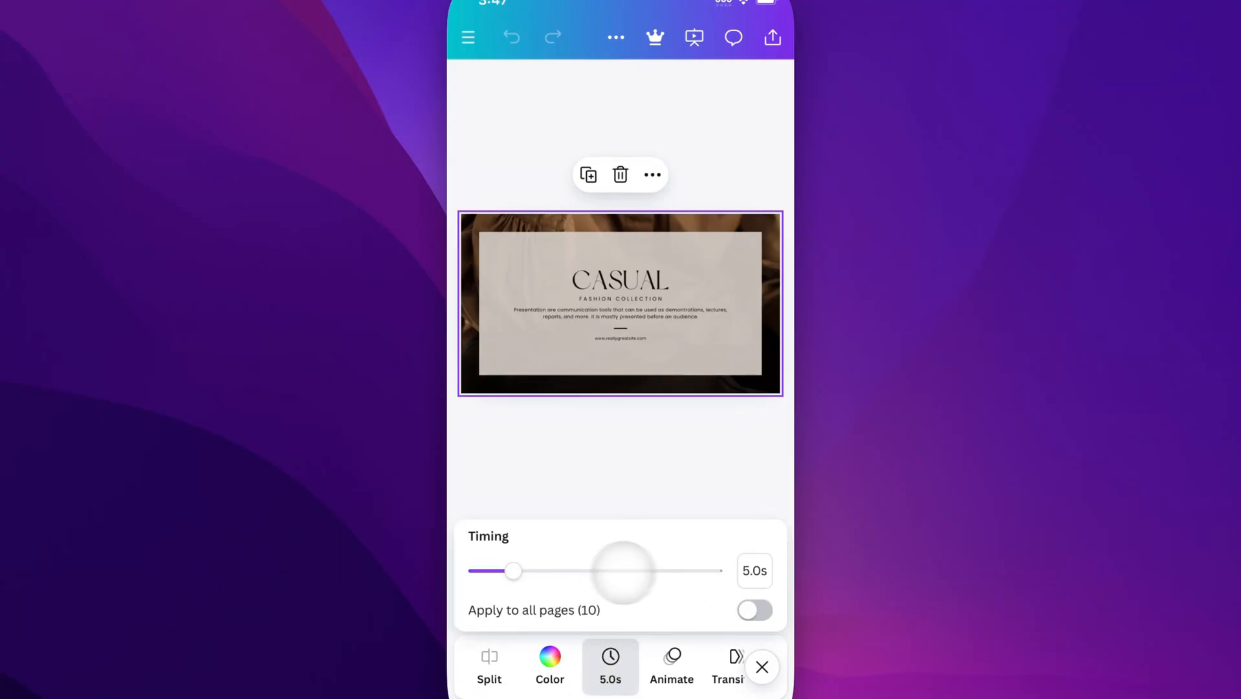